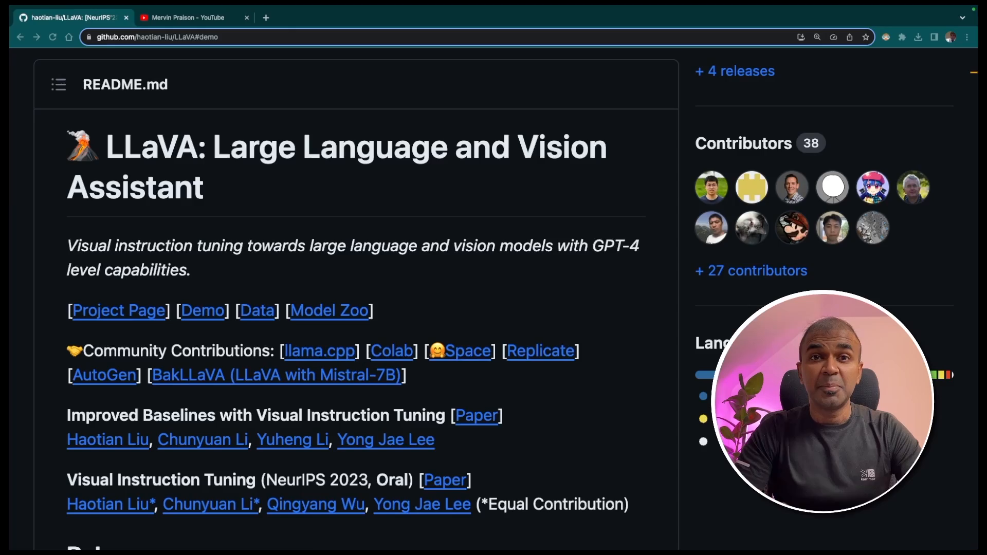
Step: Switch to the YouTube channel tab and scroll through its Videos grid
left_click(183, 17)
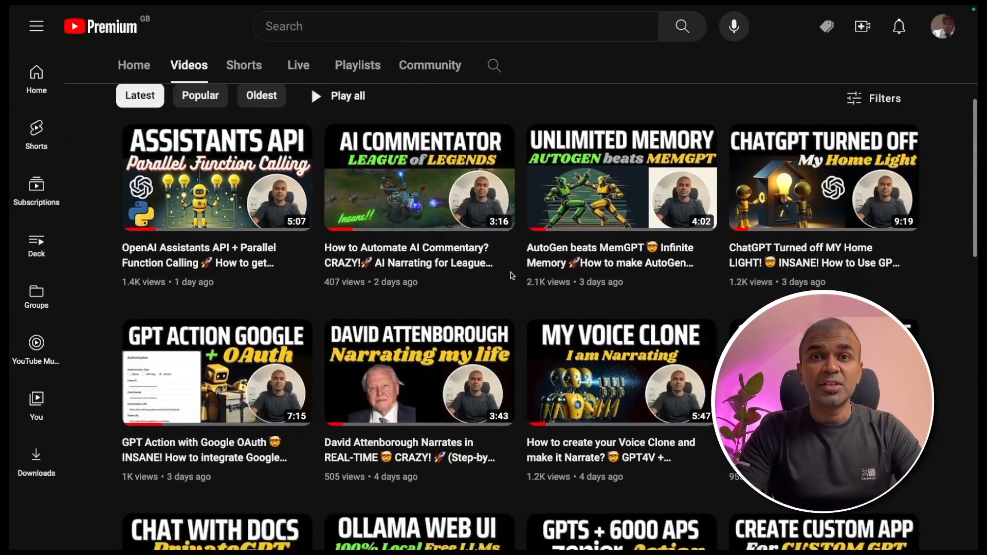
scroll("down", 3)
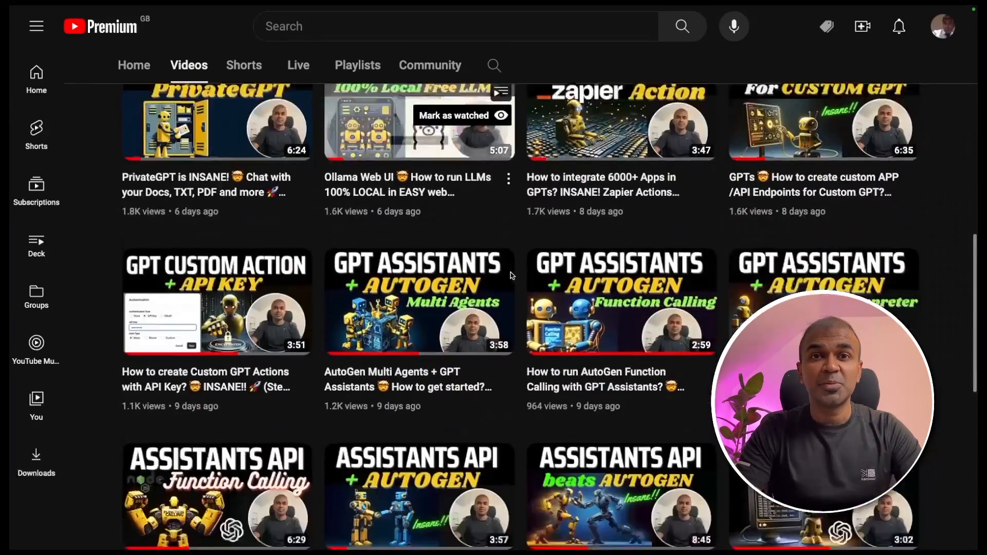
scroll("down", 3)
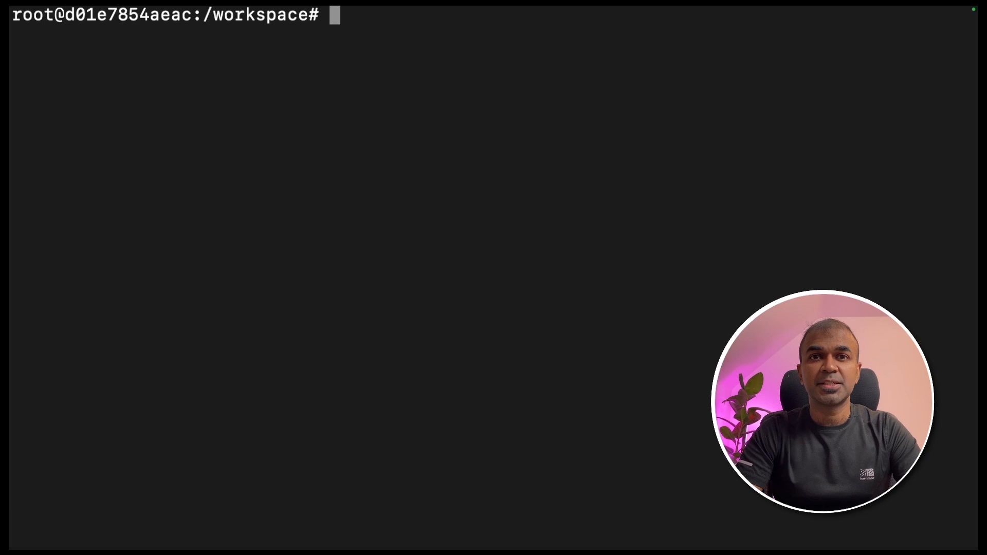
Step: Check the GPU with nvidia-smi, clear the screen and enter the cloned LLaVA/ directory
type("nvidia-smi")
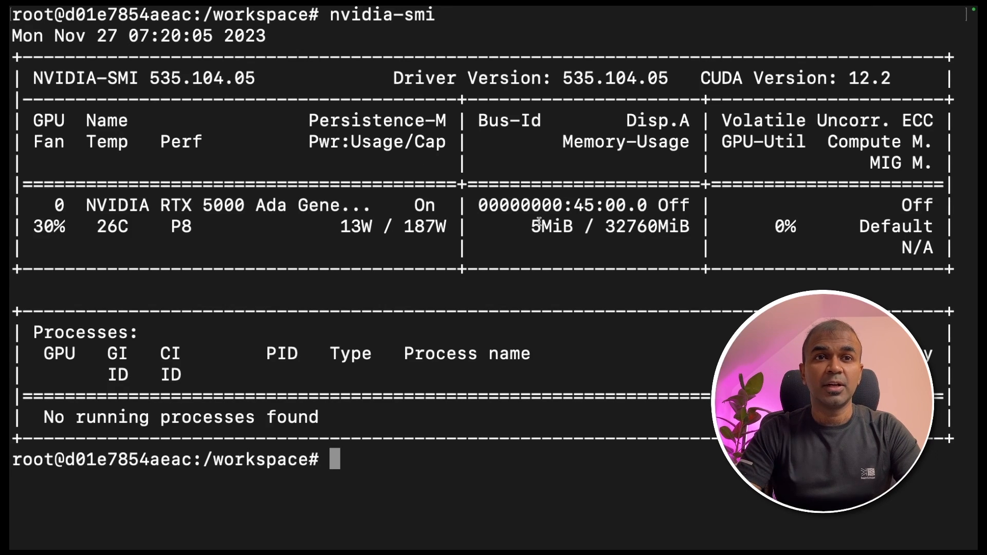
type("clear")
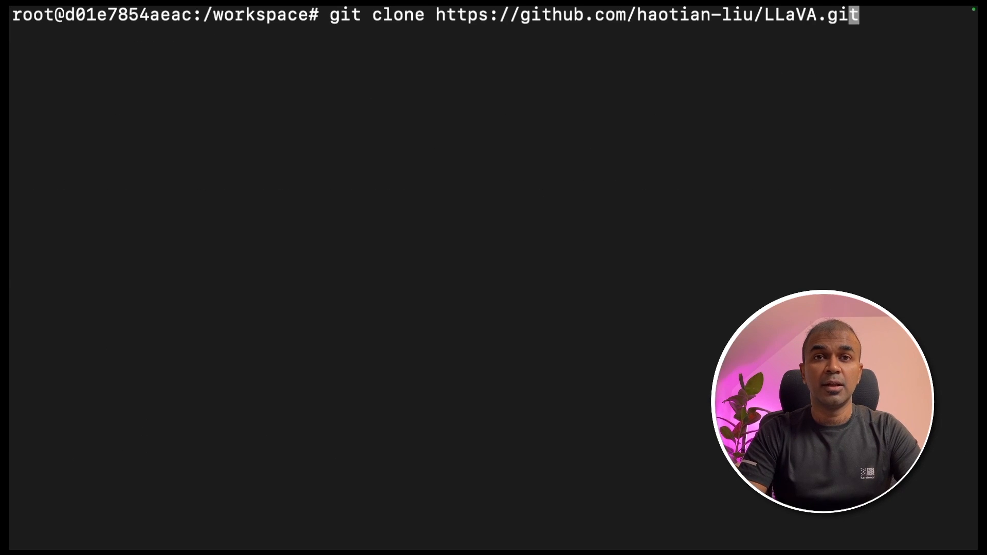
type("cd")
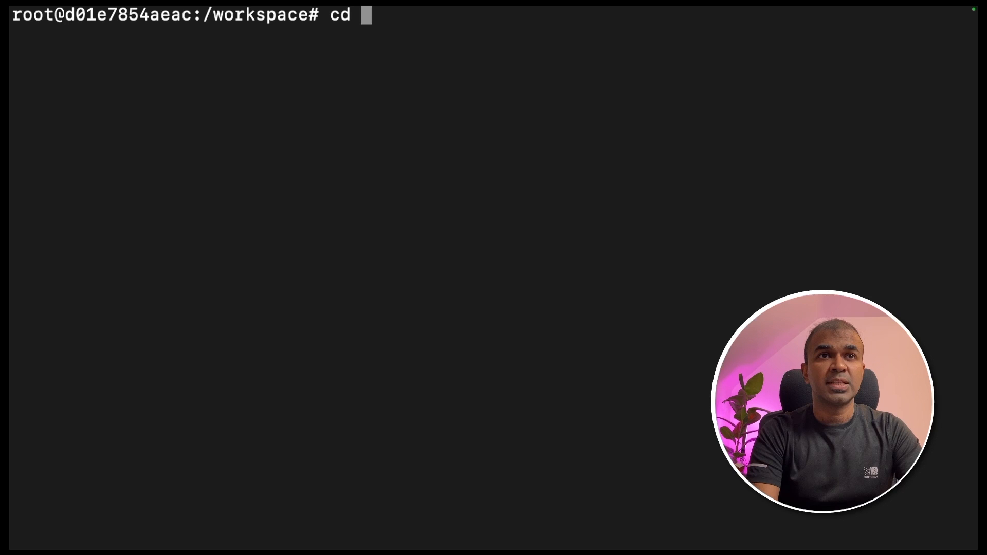
type("LLaVA/")
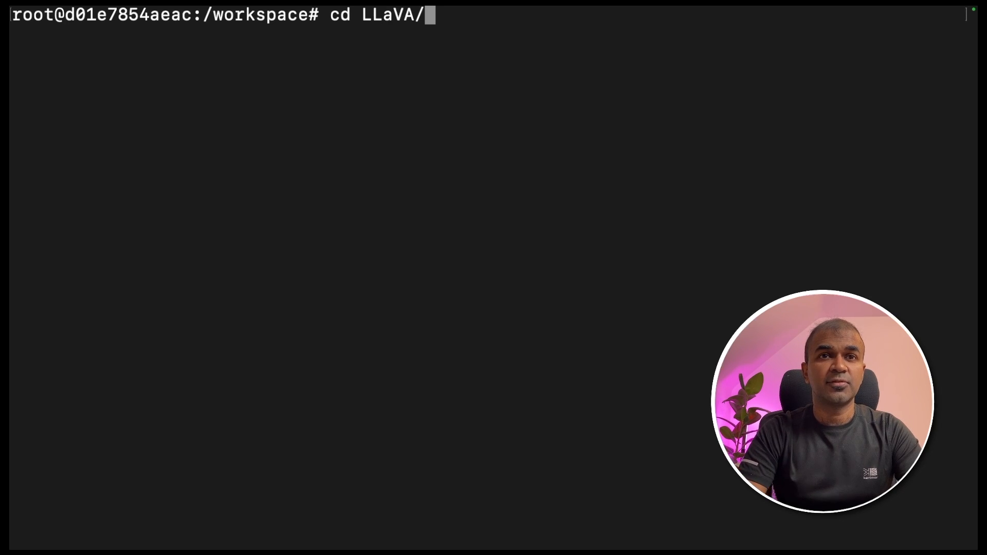
Step: Create the llava conda environment with python=3.10 and upgrade pip inside it
type("conda create -n llava python=3.10")
type("conda activate llava")
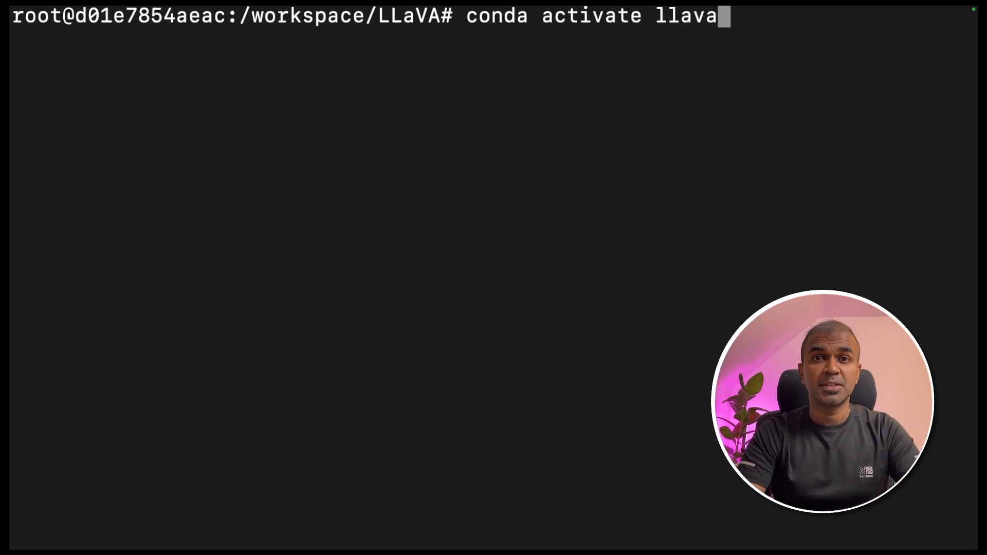
type("pip install --upgrade pip")
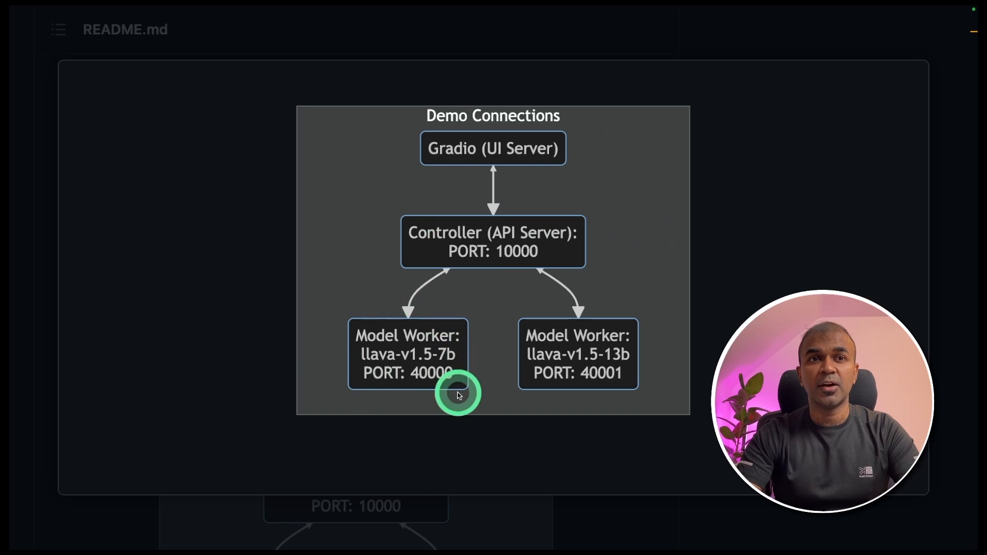
Step: Enlarge the README's Demo Connections diagram of the Gradio UI, controller and model workers
left_click(439, 419)
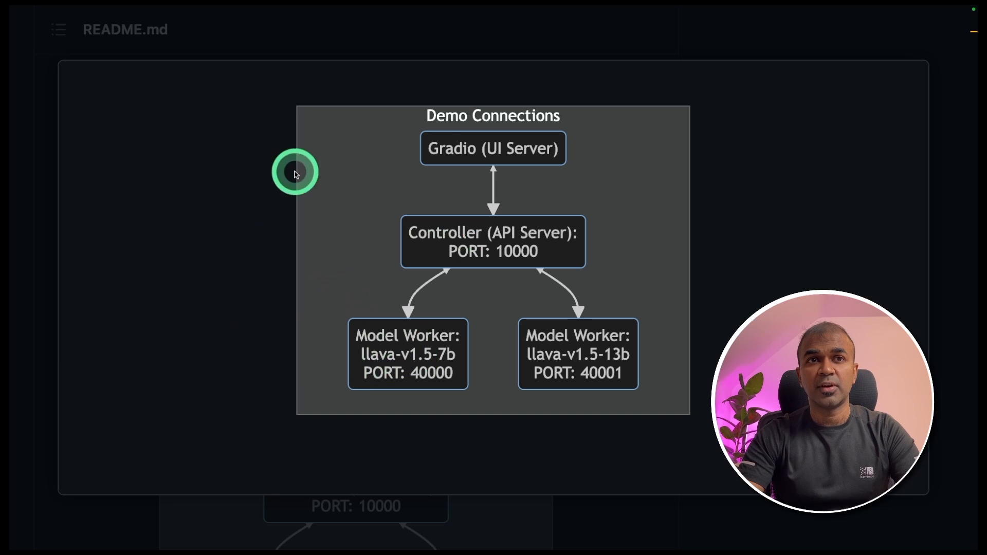
mouse_move(444, 160)
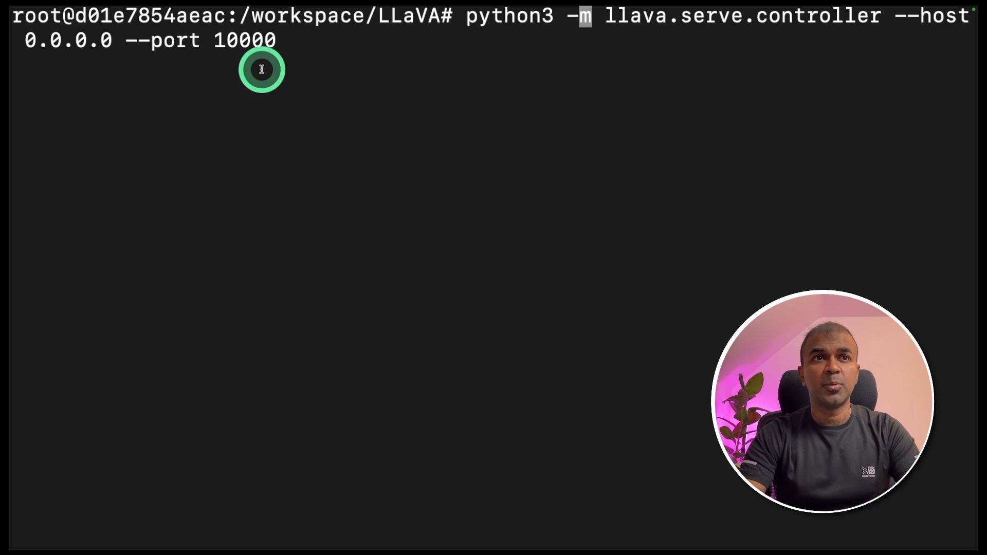
mouse_move(314, 89)
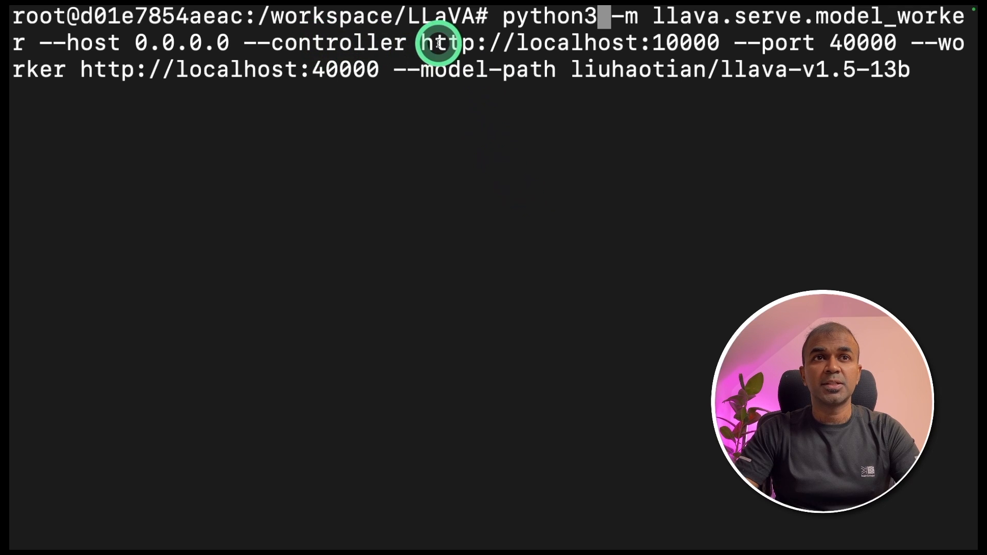
Step: Launch the llava-v1.5-13b model worker on port 40000 against the controller, then interrupt its output
double_click(442, 15)
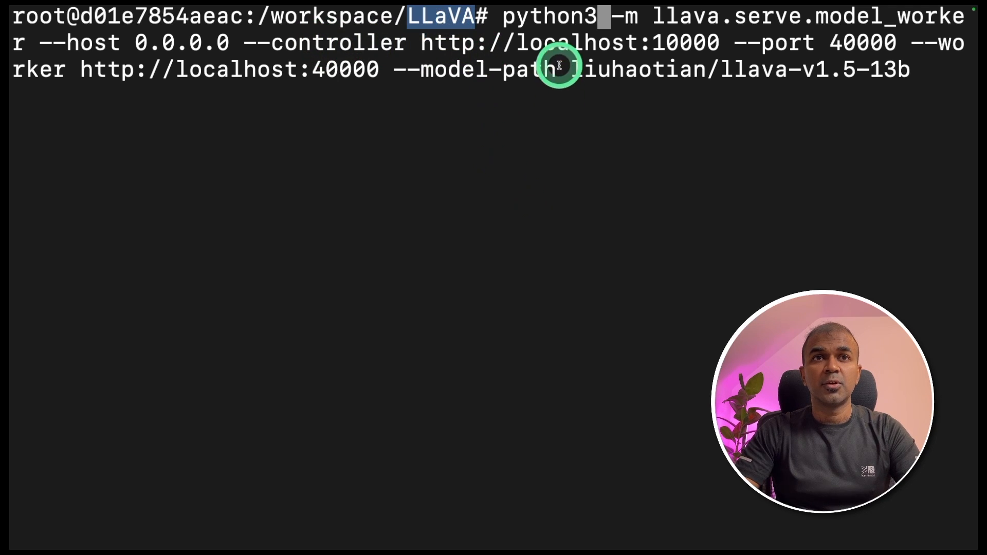
mouse_move(846, 29)
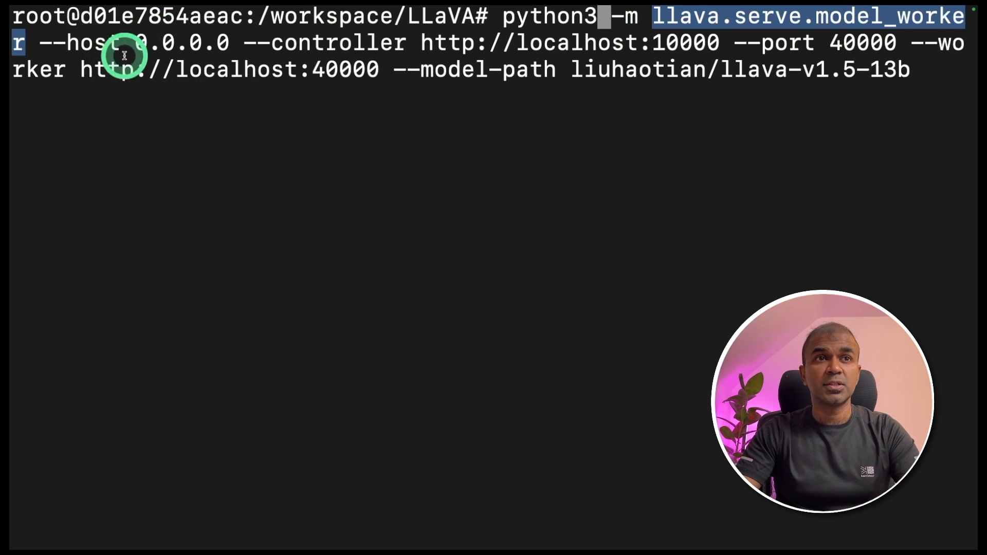
mouse_move(357, 43)
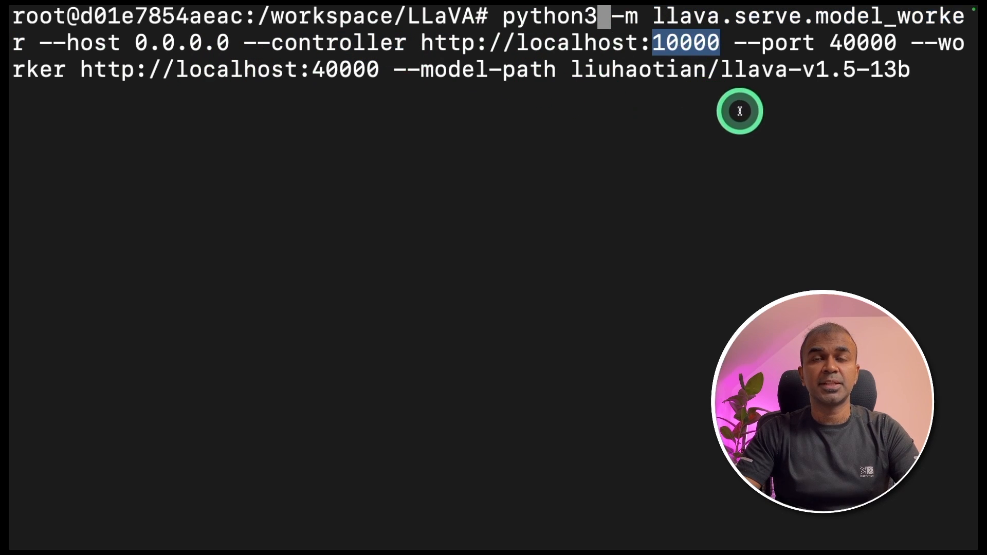
double_click(862, 42)
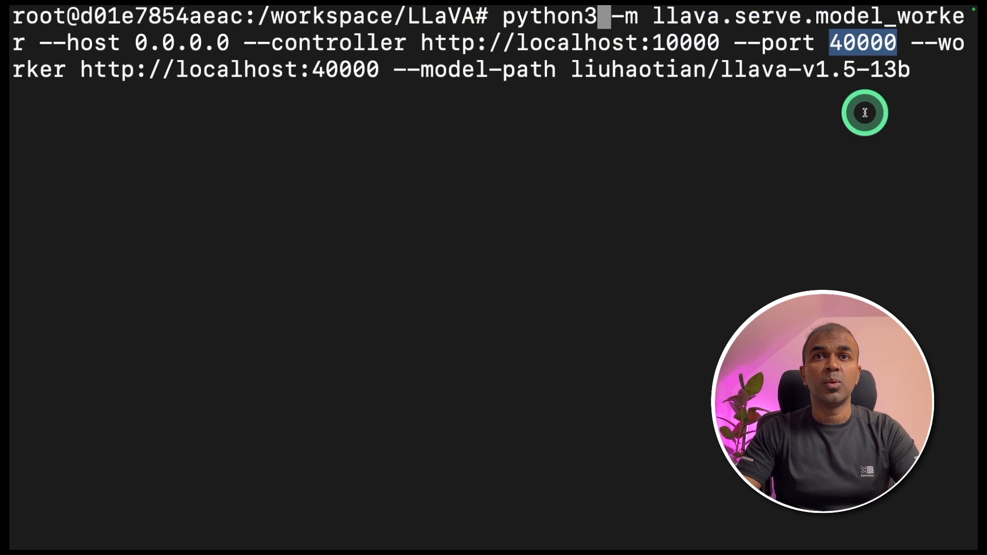
mouse_move(570, 69)
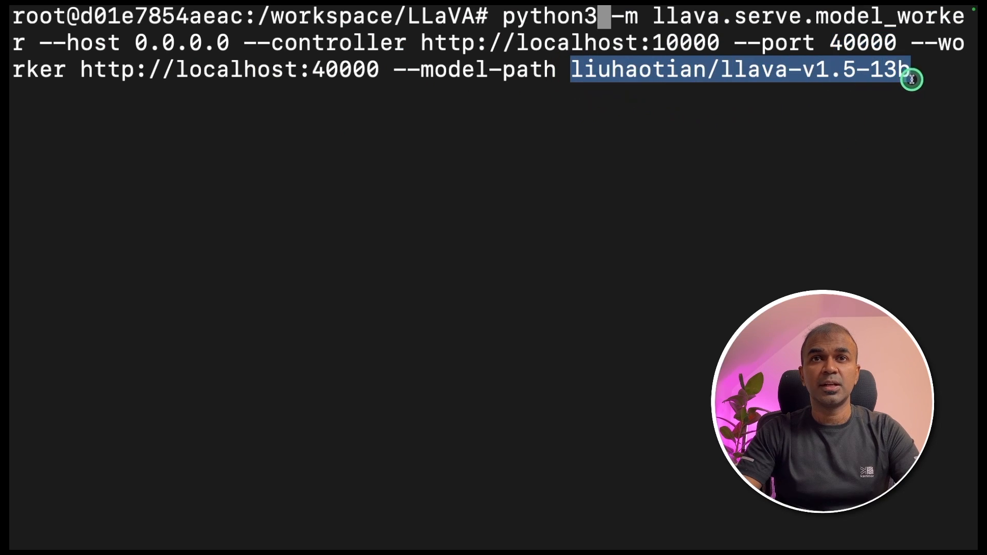
mouse_move(888, 164)
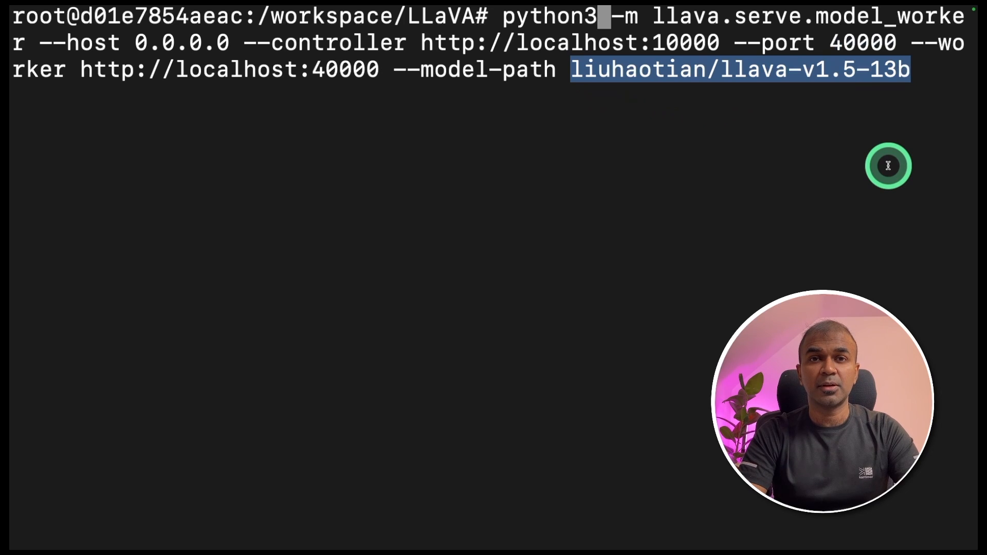
key("Return")
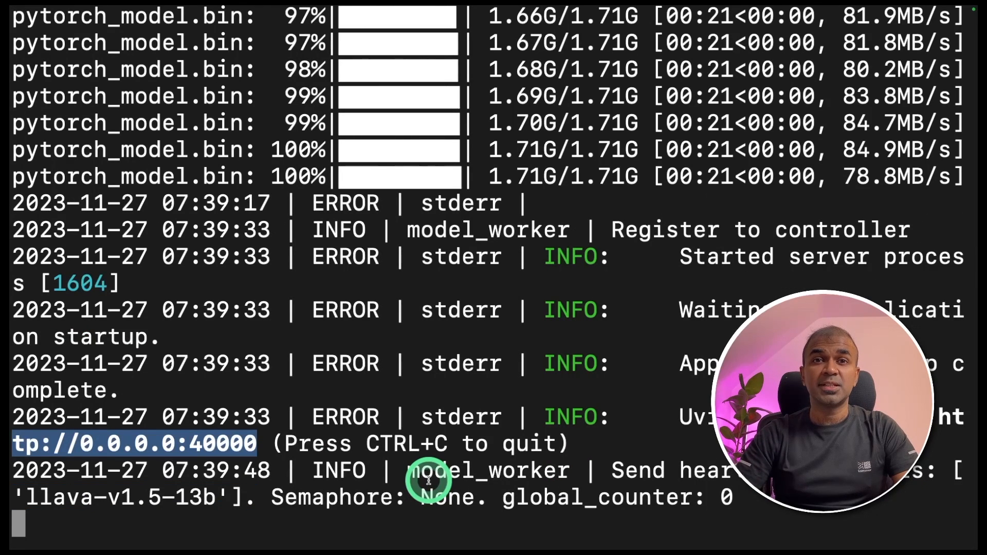
key("ctrl+c")
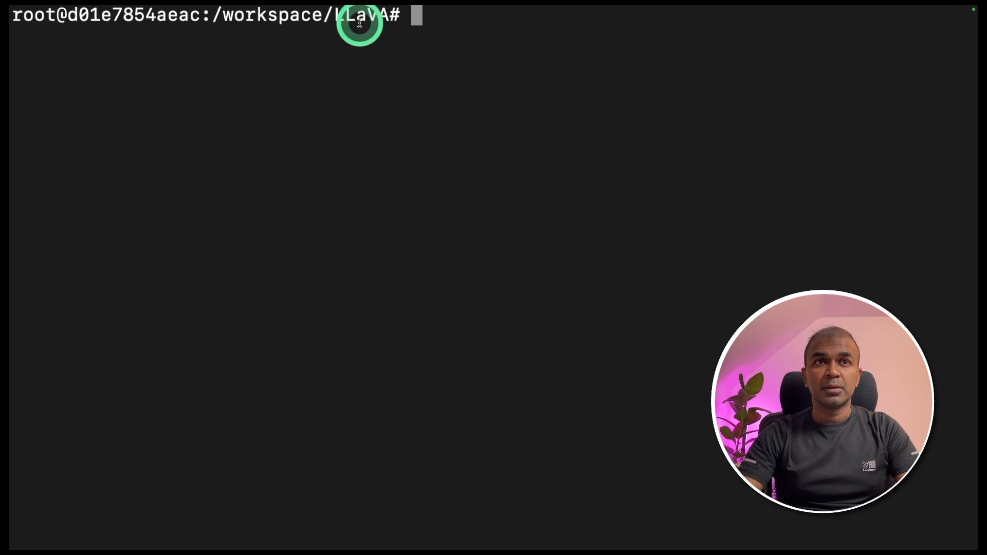
Step: Start the Gradio web server against controller localhost:10000 with --share and follow the public link
type("python3 -m llava.serve.gradio_web_server --controller http://localhost:10000 --model-list-mode reload --share")
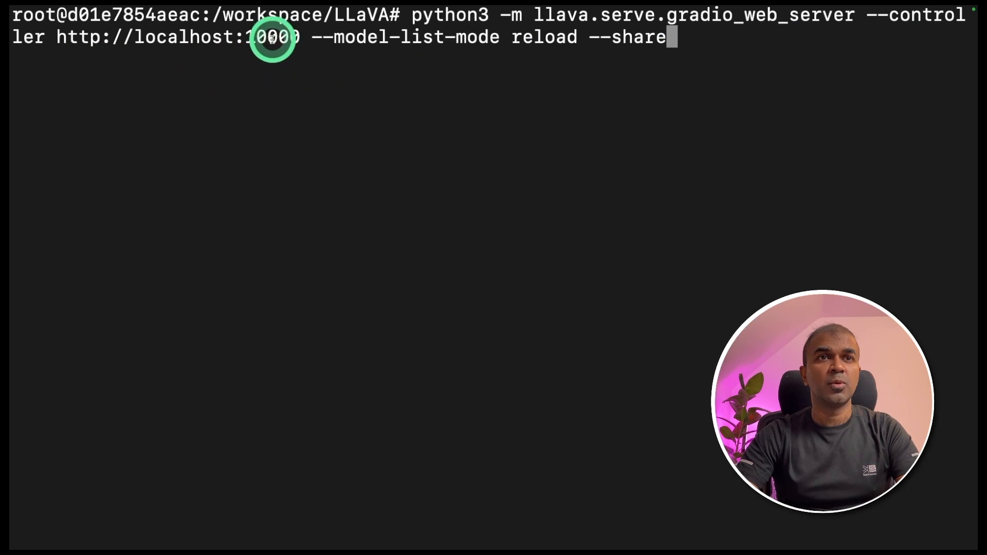
double_click(271, 37)
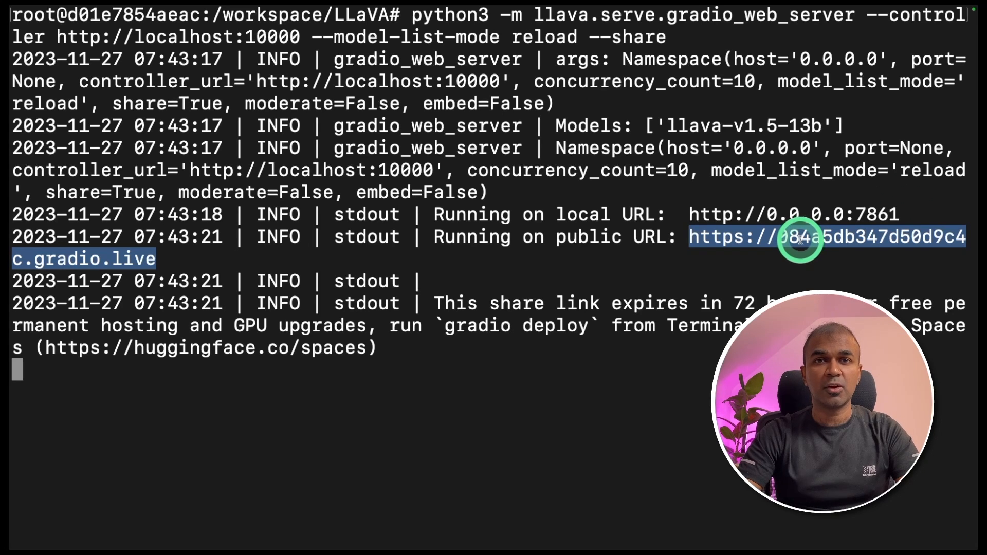
left_click(800, 240)
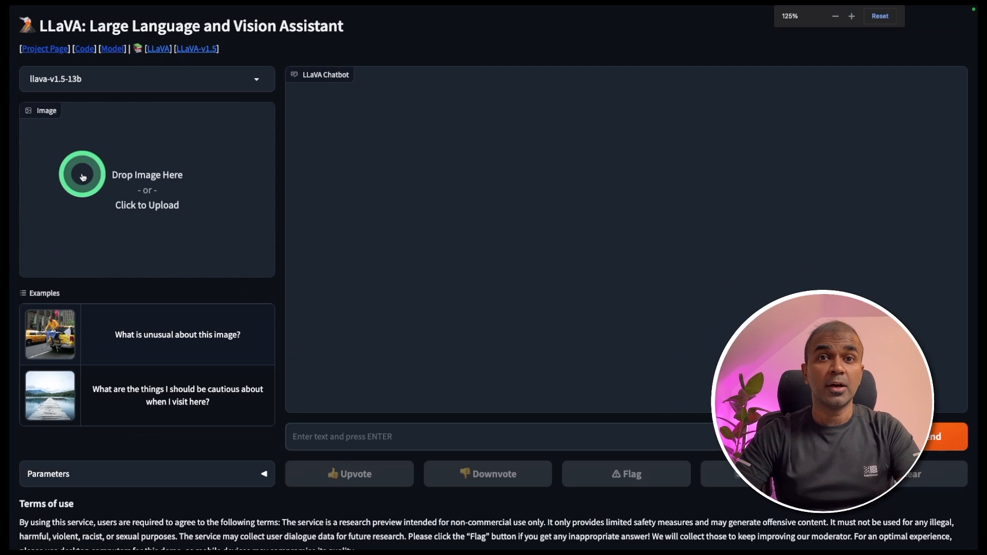
mouse_move(168, 369)
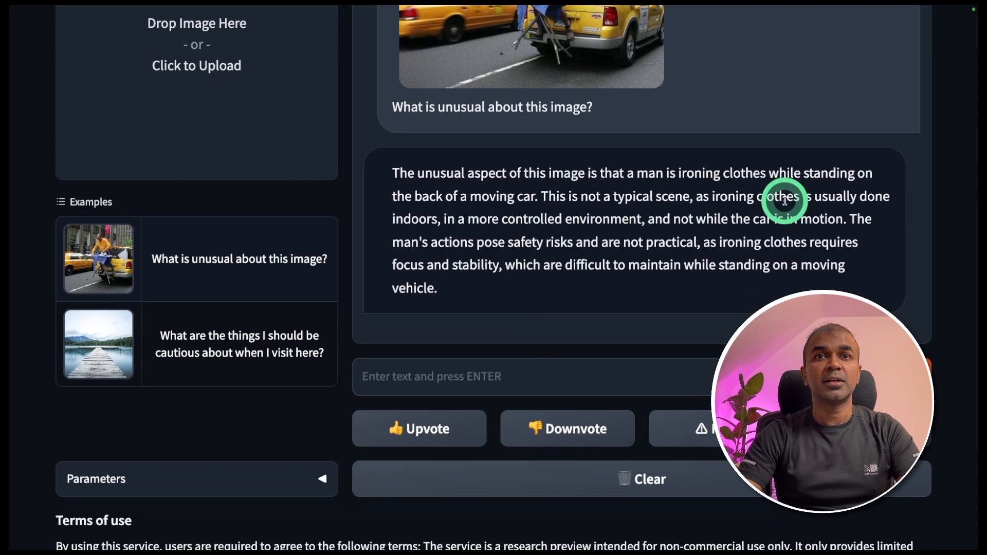
mouse_move(538, 211)
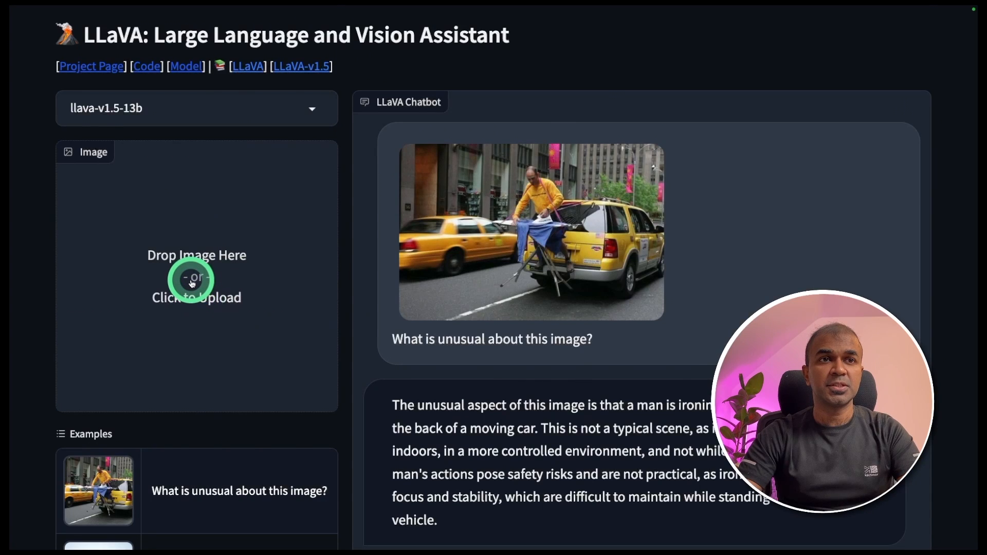
Step: Begin typing a summarise prompt ('Summma') for the uploaded window-and-plants photo
type("Summma")
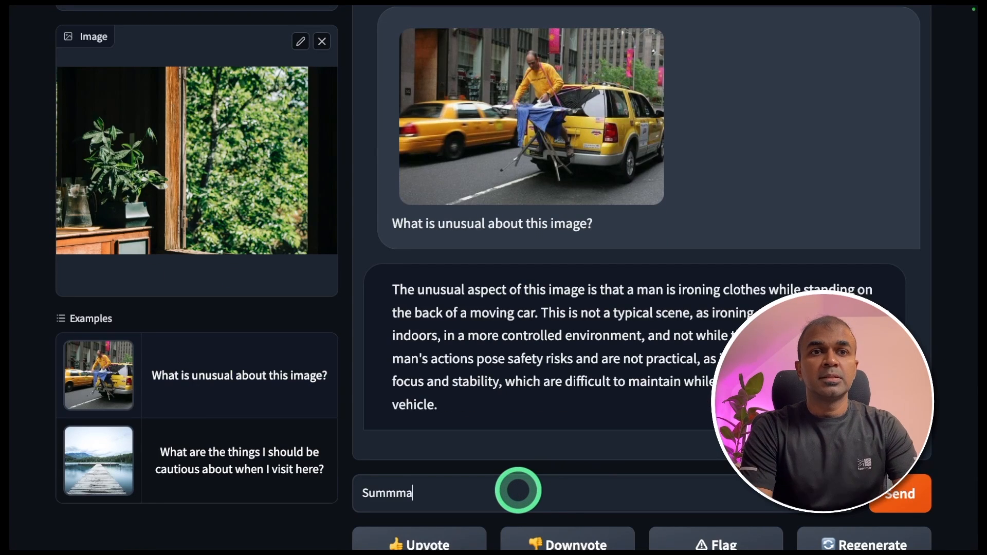